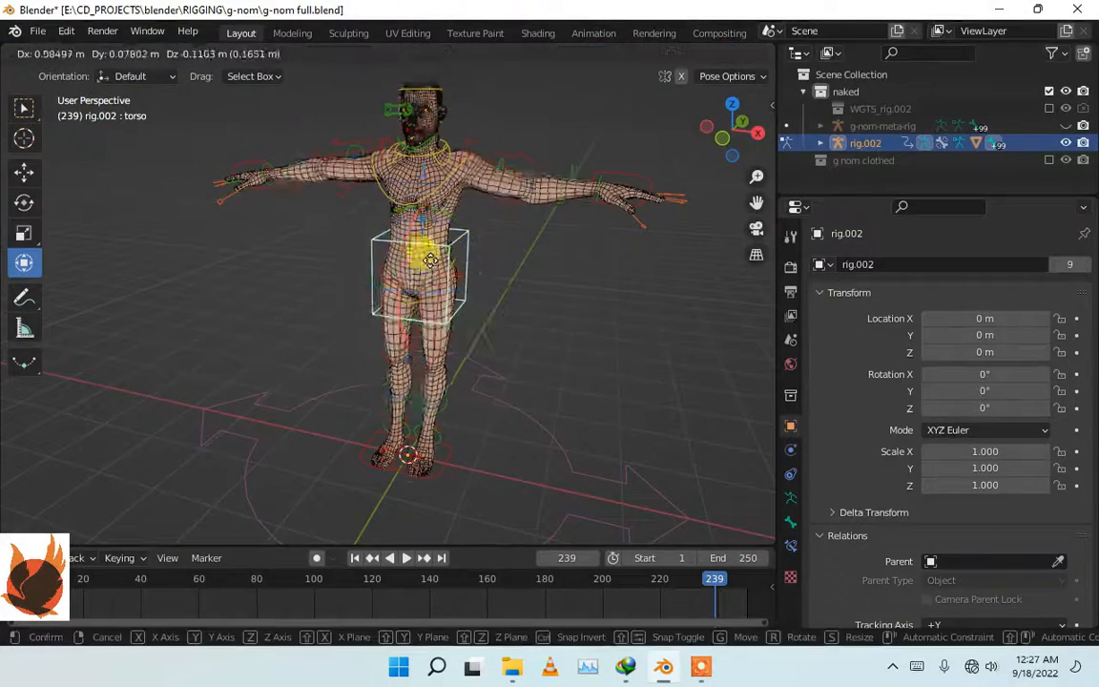
Test the existing rig by scaling and rotating the ring finger master control.
{"action": "left_click", "coordinate": [448, 410]}
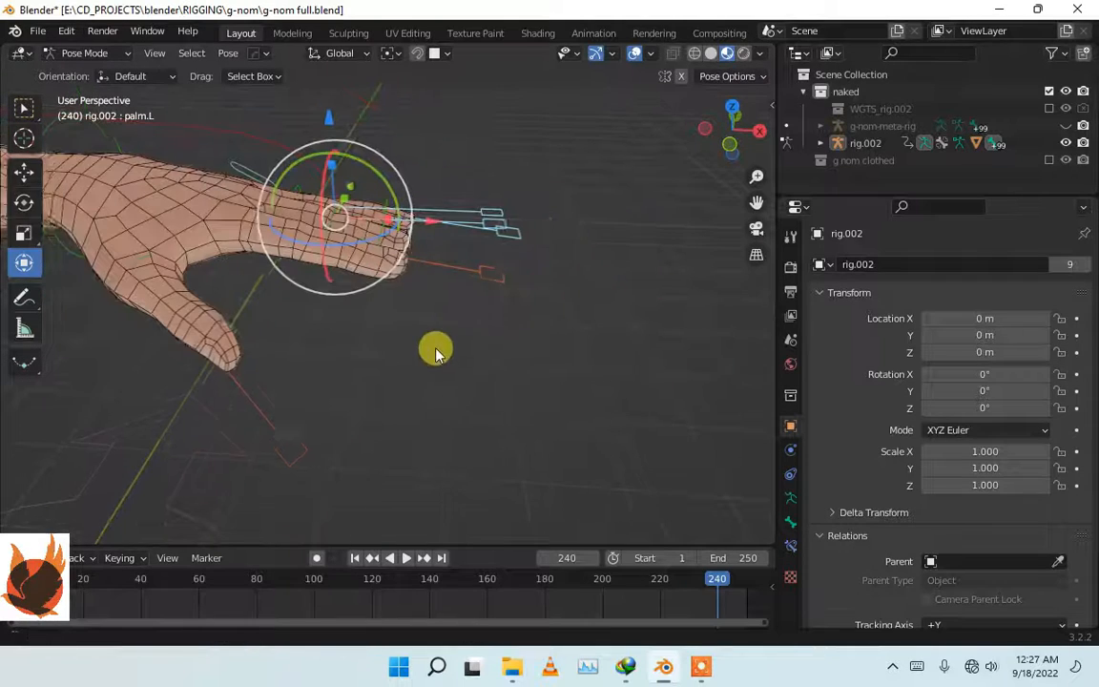
{"action": "key", "text": "s"}
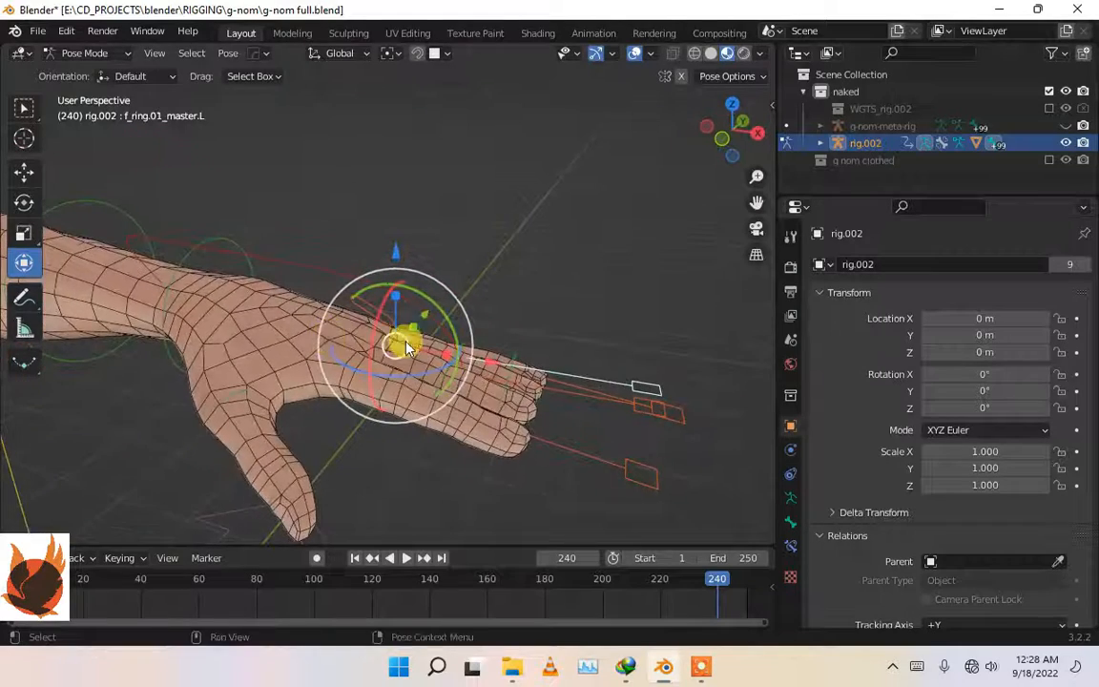
{"action": "left_click_drag", "start_coordinate": [405, 347], "coordinate": [382, 267]}
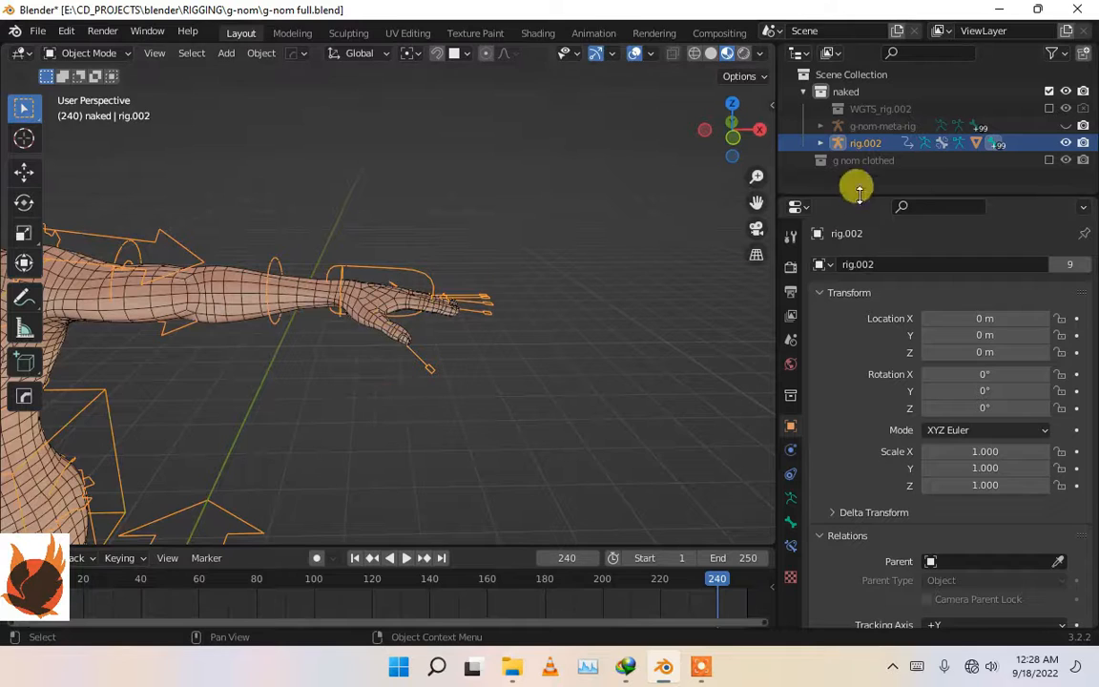
Switch to g-nom-meta-rig and set upper_arm.L Rigify rotation axis to X manual.
{"action": "left_click", "coordinate": [1064, 125]}
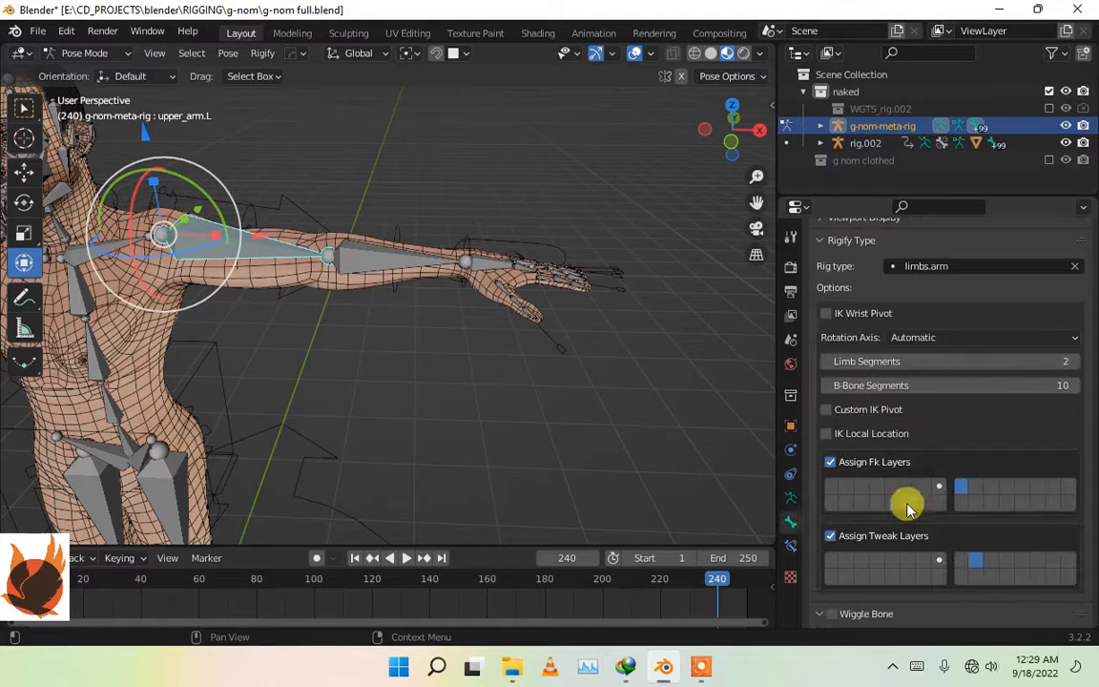
{"action": "left_click", "coordinate": [983, 335]}
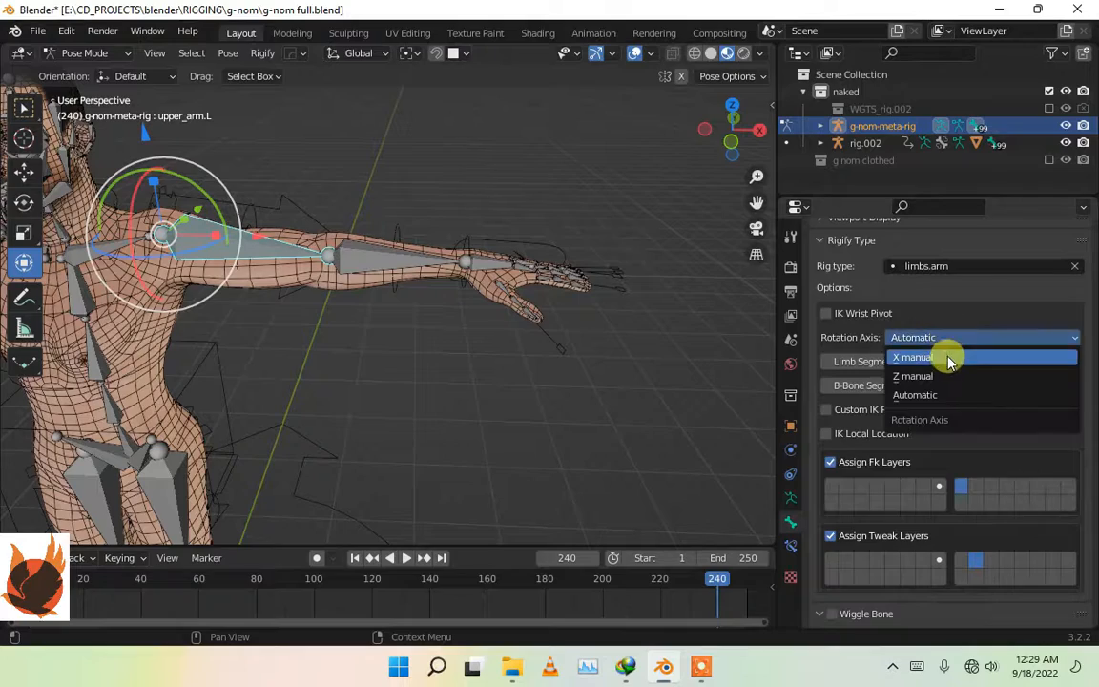
{"action": "left_click", "coordinate": [912, 357]}
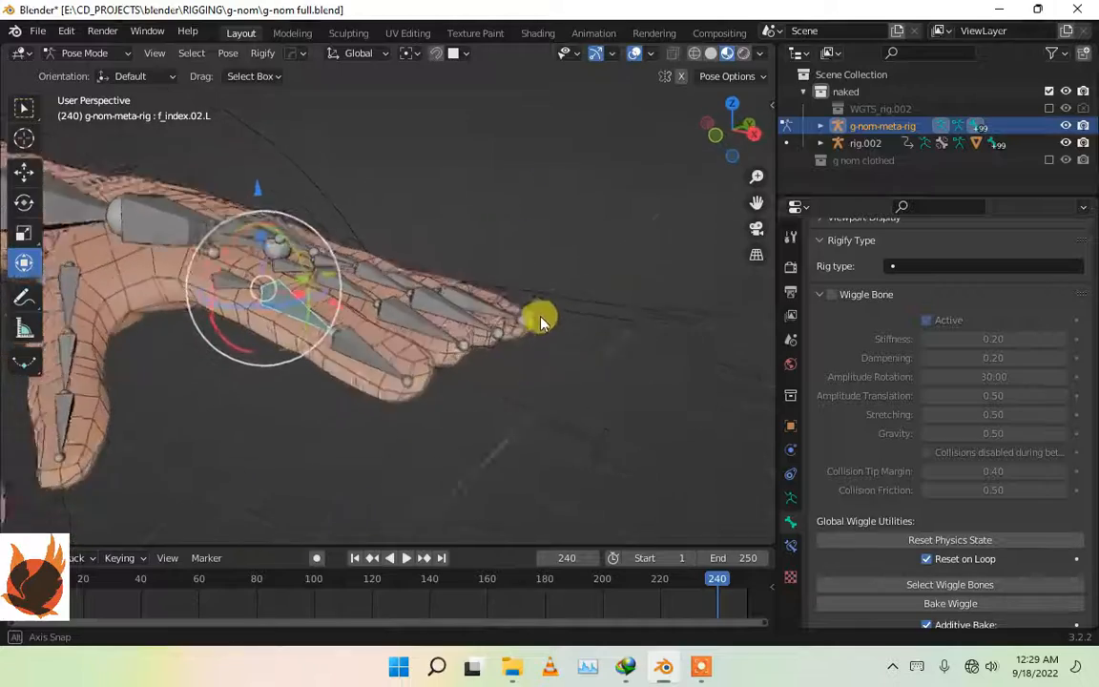
Orbit around the left hand fingers of the metarig to view them from above.
{"action": "left_click_drag", "start_coordinate": [538, 321], "coordinate": [477, 401]}
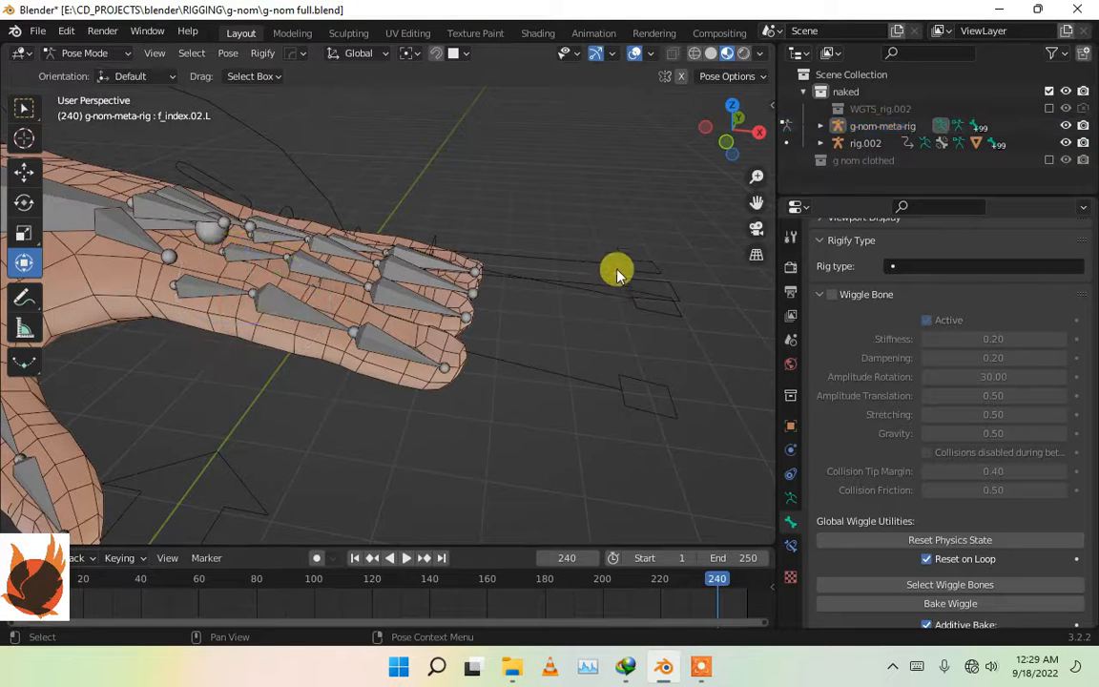
{"action": "mouse_move", "coordinate": [576, 381]}
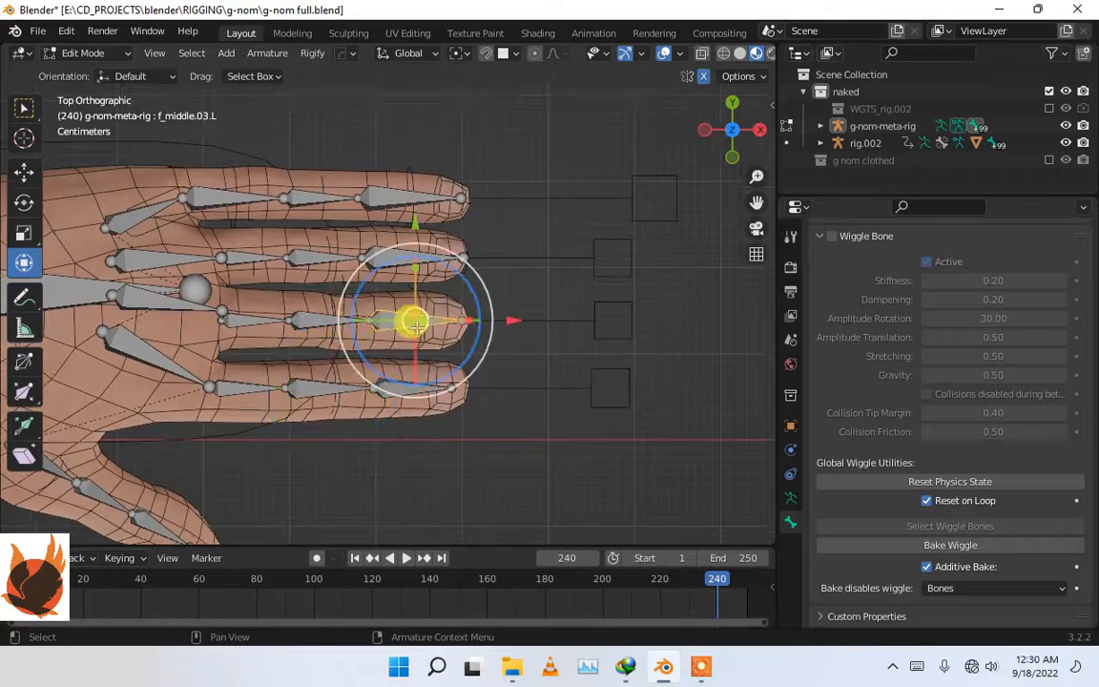
{"action": "left_click_drag", "start_coordinate": [416, 320], "coordinate": [391, 252]}
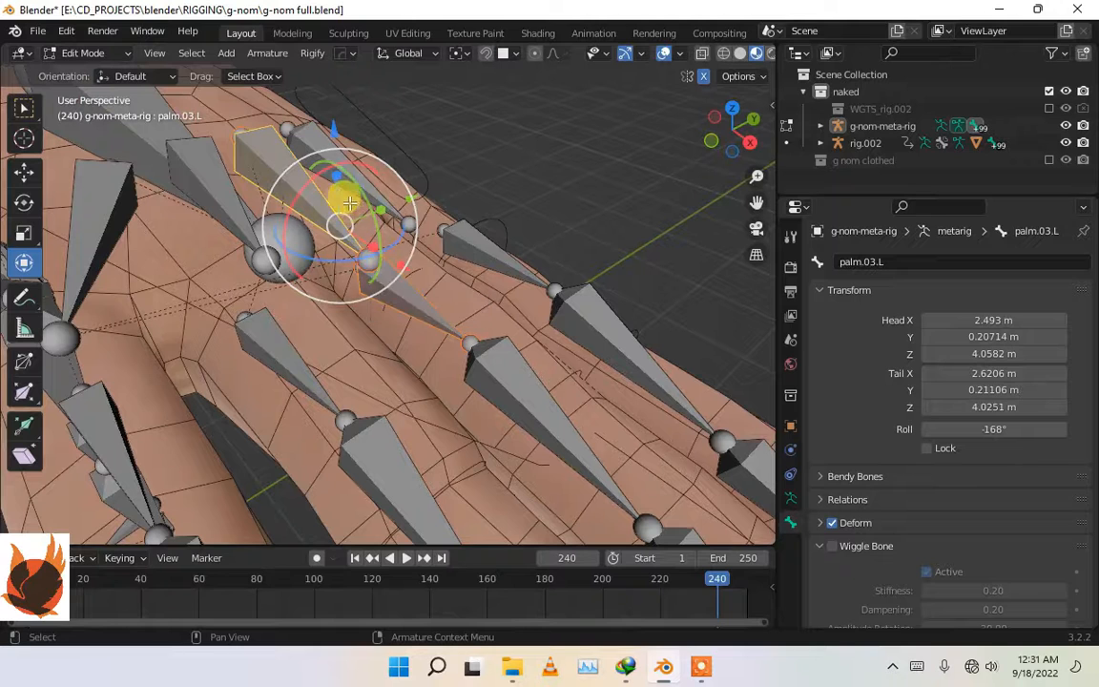
Parent the selected finger bones to palm.03.L with Keep Offset.
{"action": "left_click", "coordinate": [412, 301]}
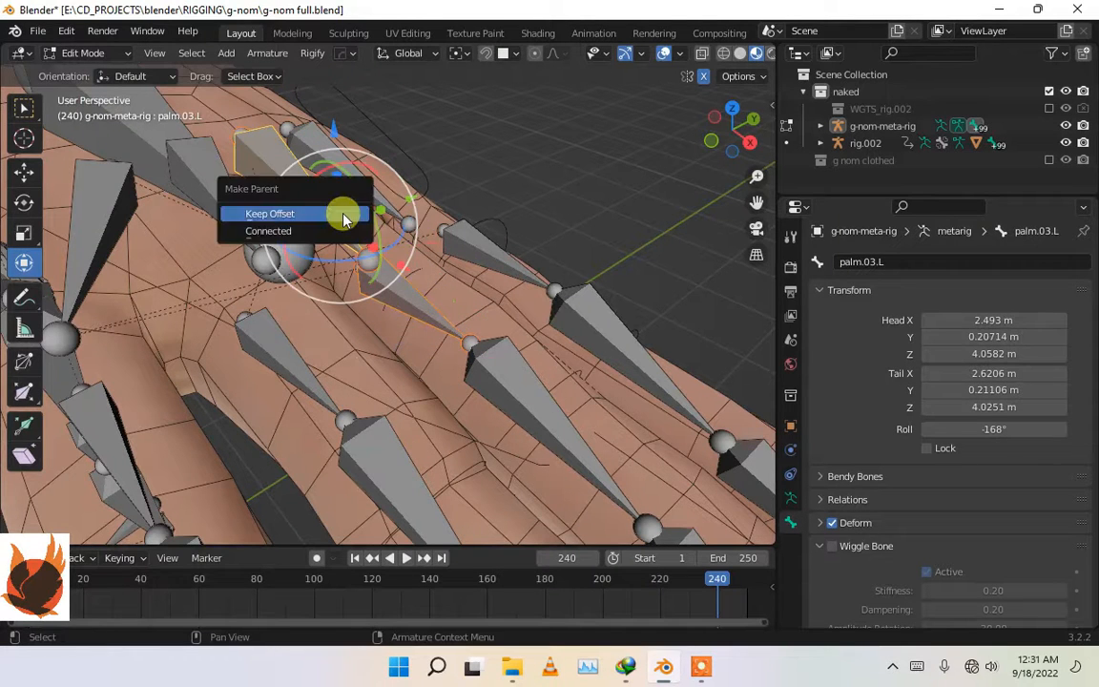
{"action": "left_click", "coordinate": [271, 213]}
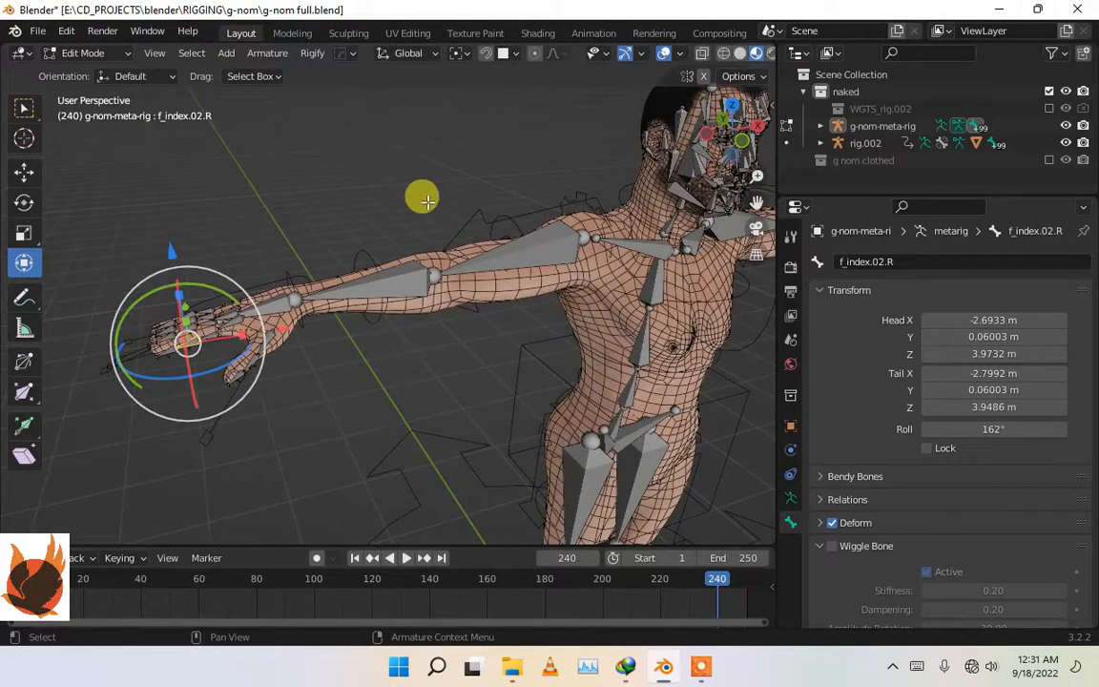
Move the right index finger bone f_index.02.R into place in front view.
{"action": "key", "text": "KP_1"}
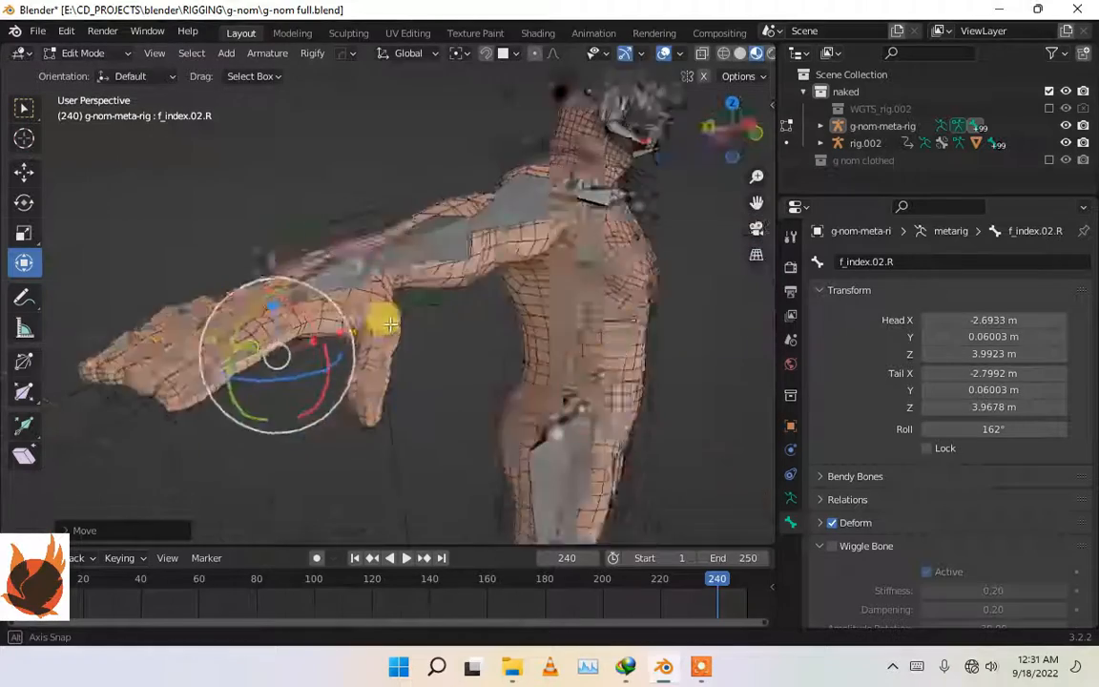
{"action": "left_click_drag", "start_coordinate": [391, 324], "coordinate": [496, 290]}
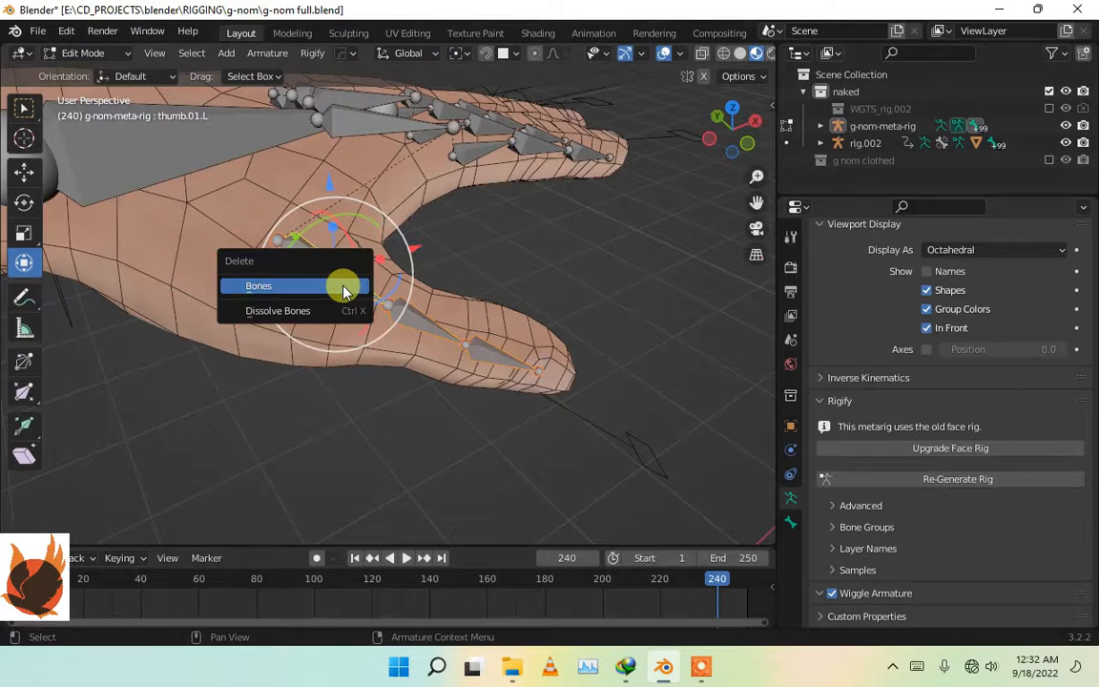
Delete the selected thumb bones and Symmetrize the edited bones to the other side.
{"action": "left_click", "coordinate": [260, 286]}
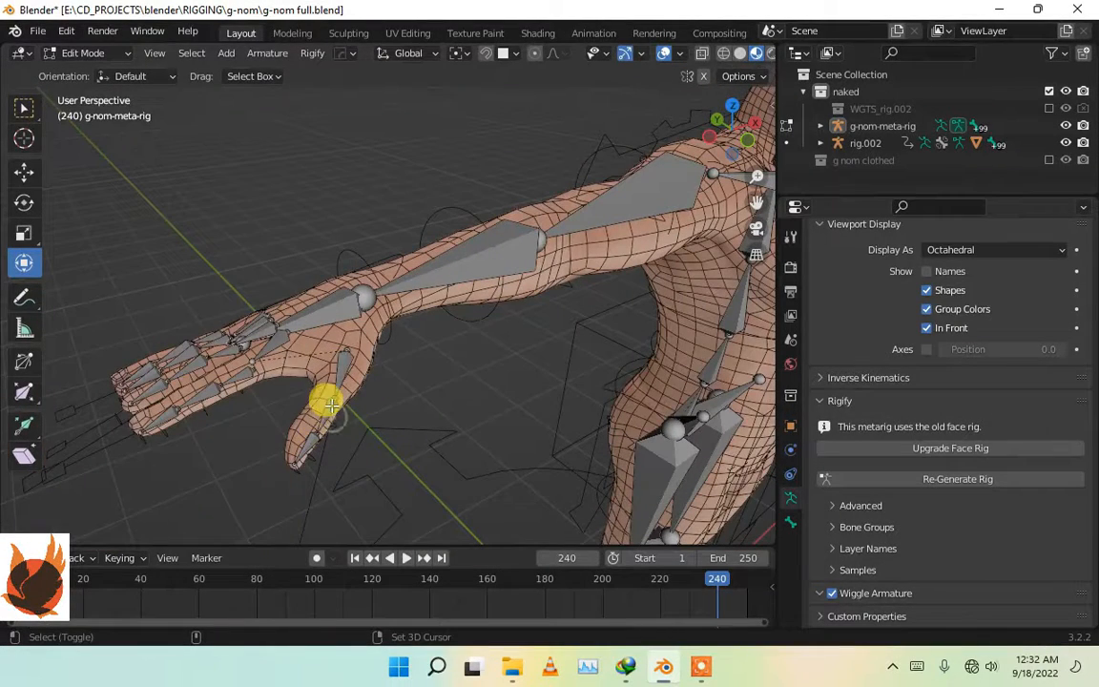
{"action": "right_click", "coordinate": [328, 402]}
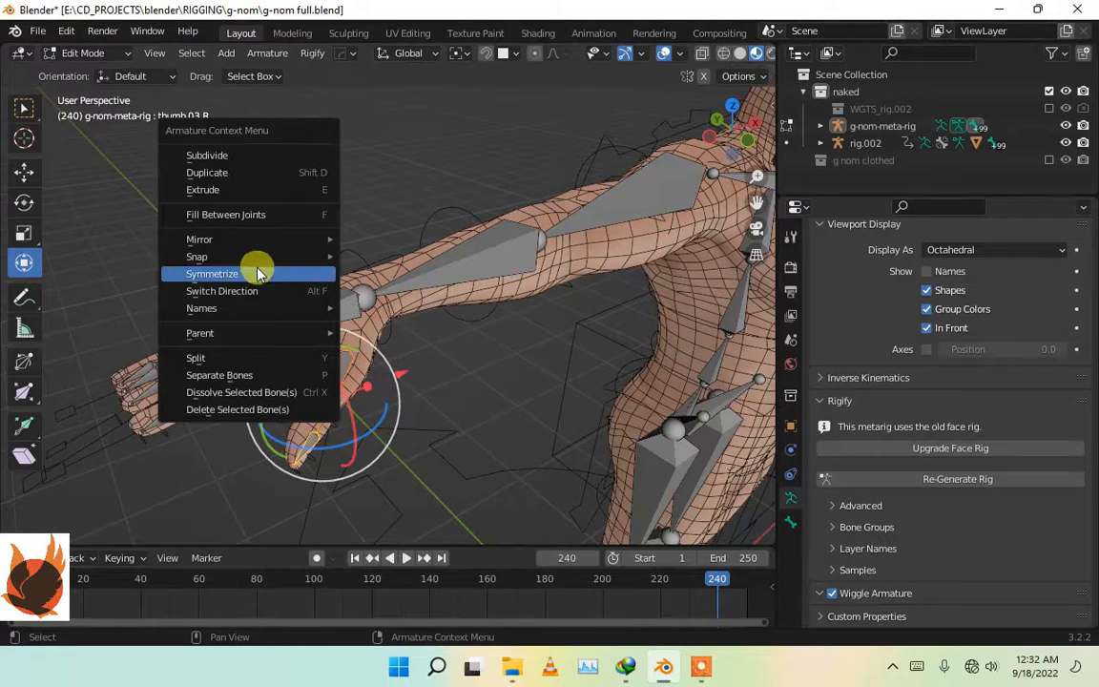
{"action": "left_click", "coordinate": [211, 275]}
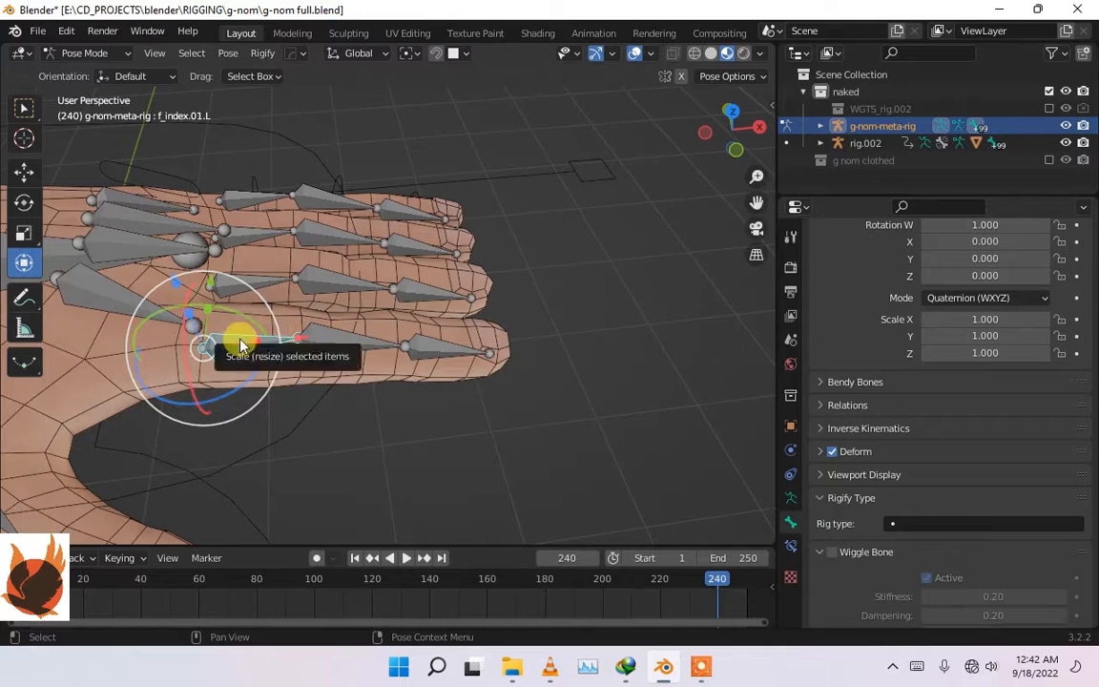
{"action": "mouse_move", "coordinate": [264, 347]}
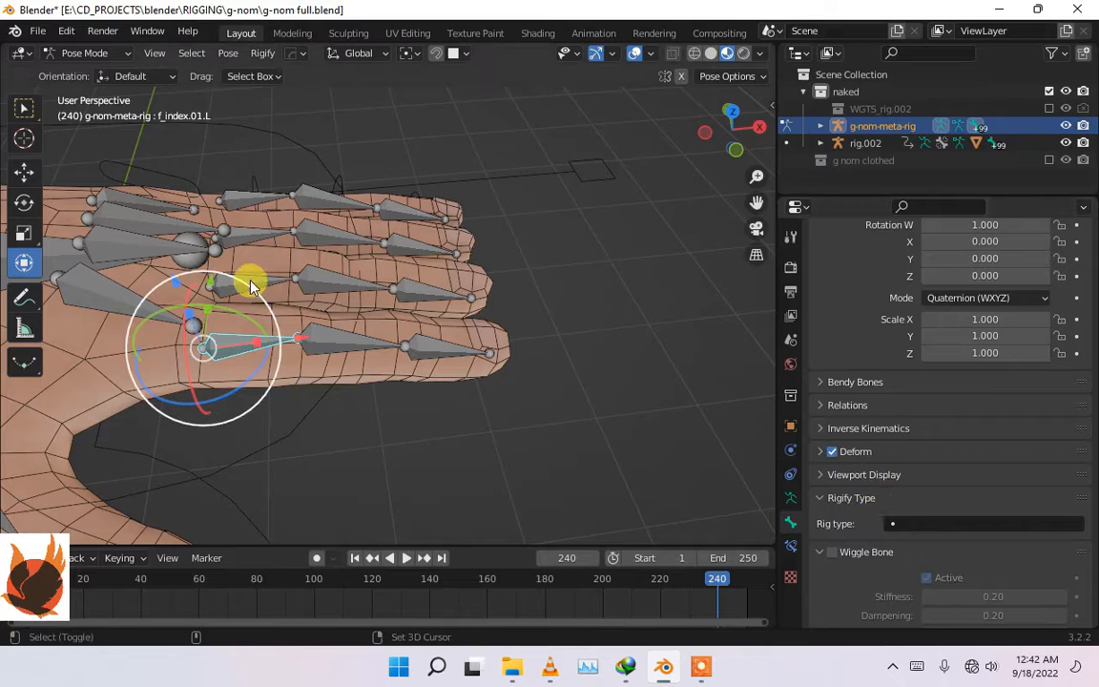
Copy the super_finger rig type to the other selected finger bones.
{"action": "left_click", "coordinate": [982, 523]}
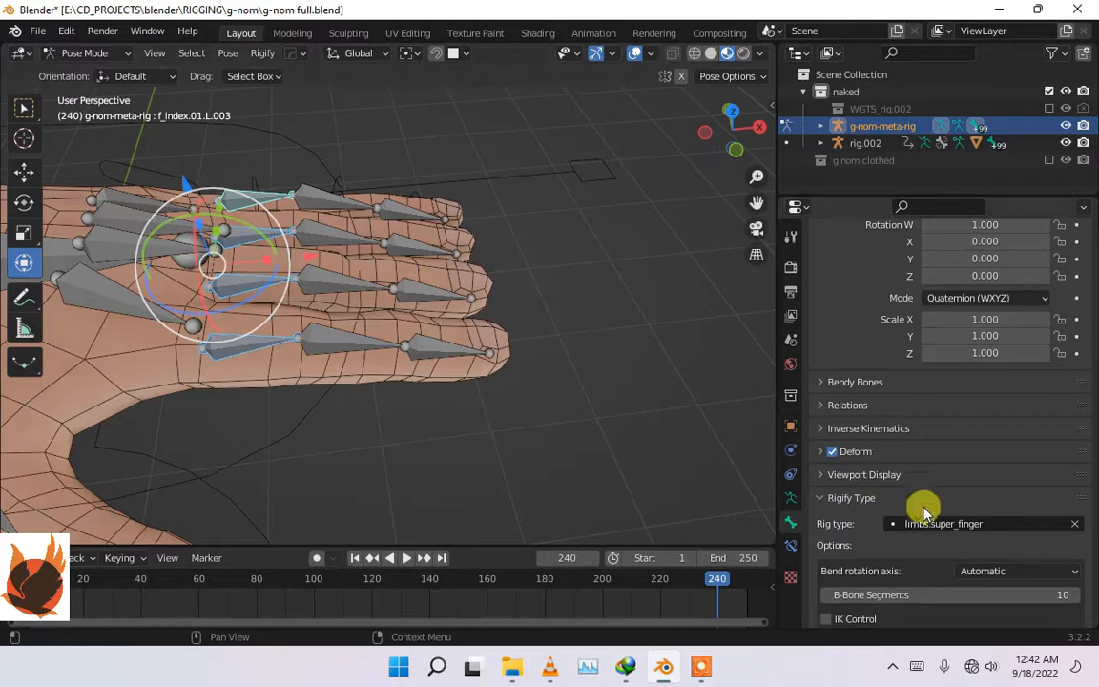
{"action": "right_click", "coordinate": [942, 522]}
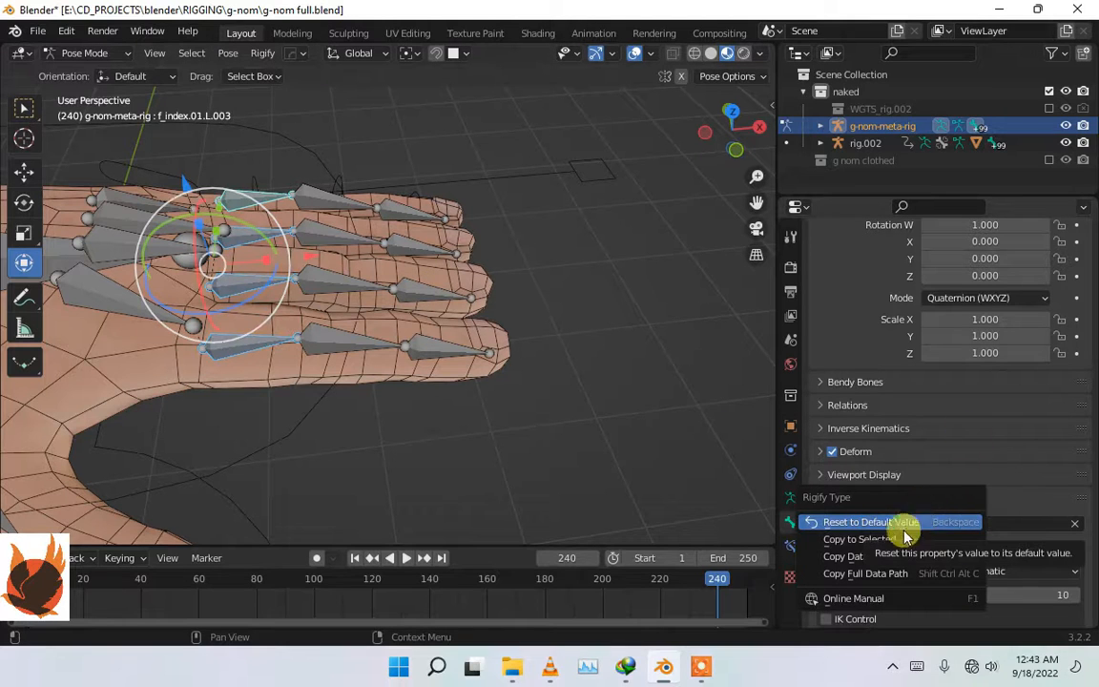
{"action": "left_click", "coordinate": [870, 522]}
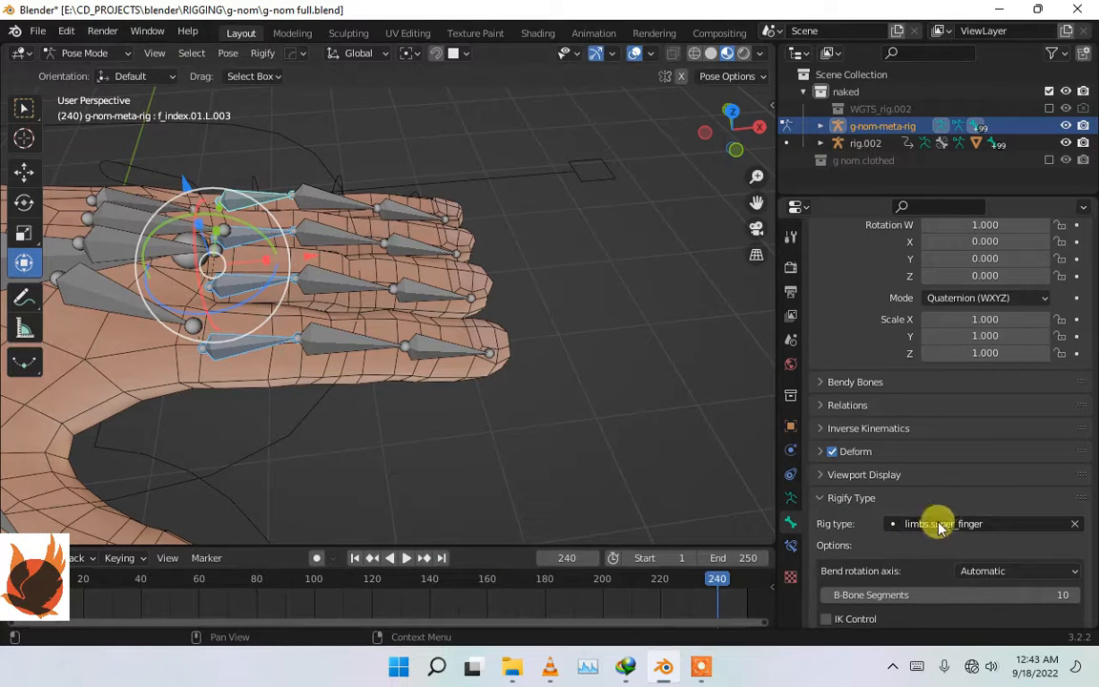
{"action": "right_click", "coordinate": [939, 523]}
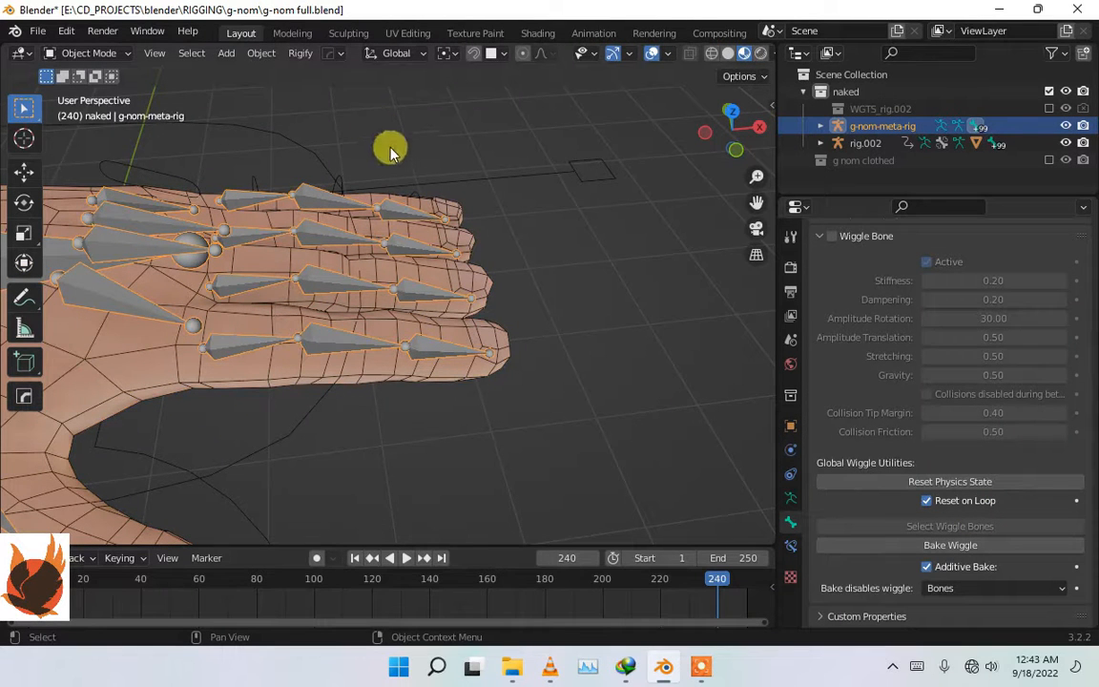
Re-Generate the Rigify rig from the updated g-nom metarig.
{"action": "left_click", "coordinate": [301, 53]}
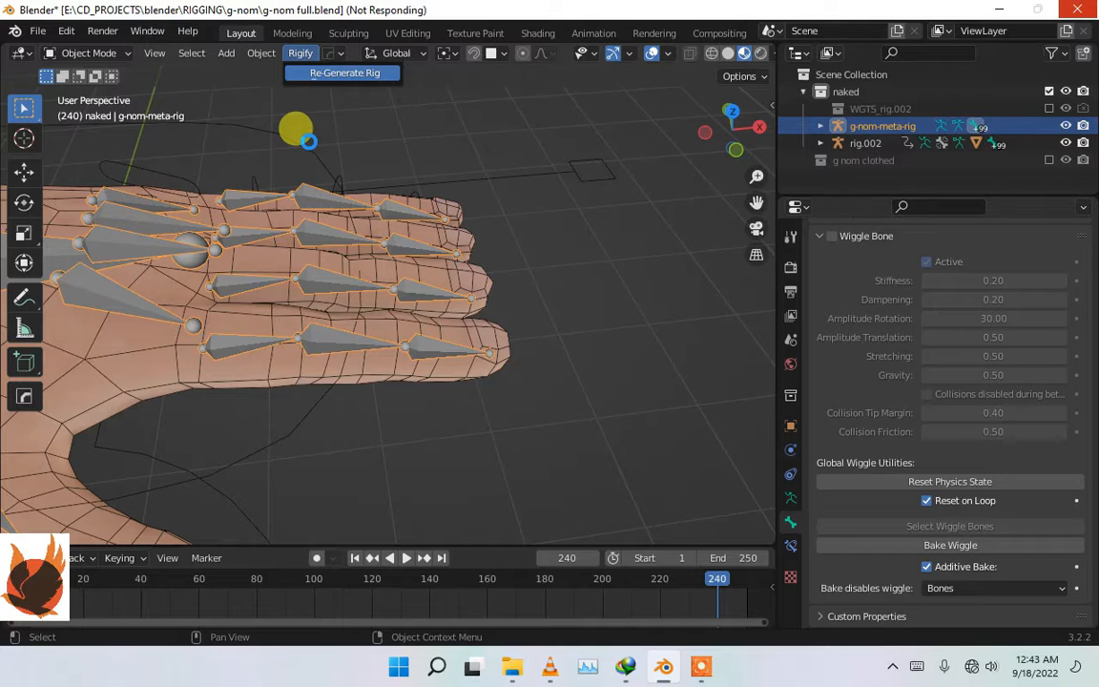
{"action": "left_click", "coordinate": [344, 72]}
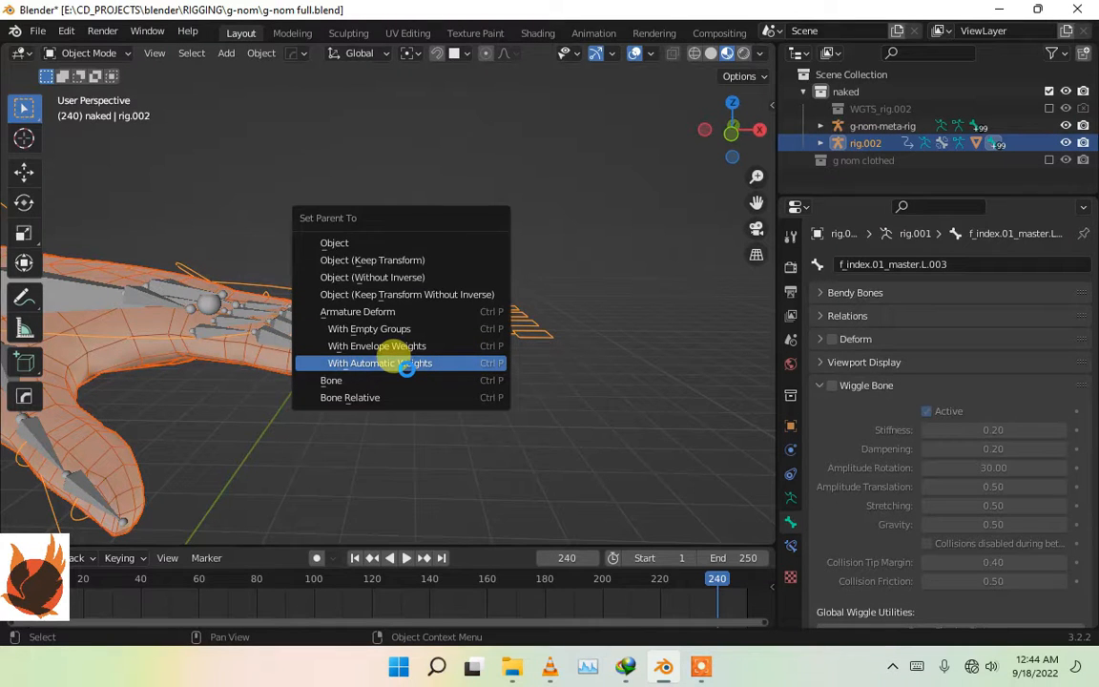
Parent the mesh to rig.002 with Armature Deform With Automatic Weights.
{"action": "left_click", "coordinate": [380, 362]}
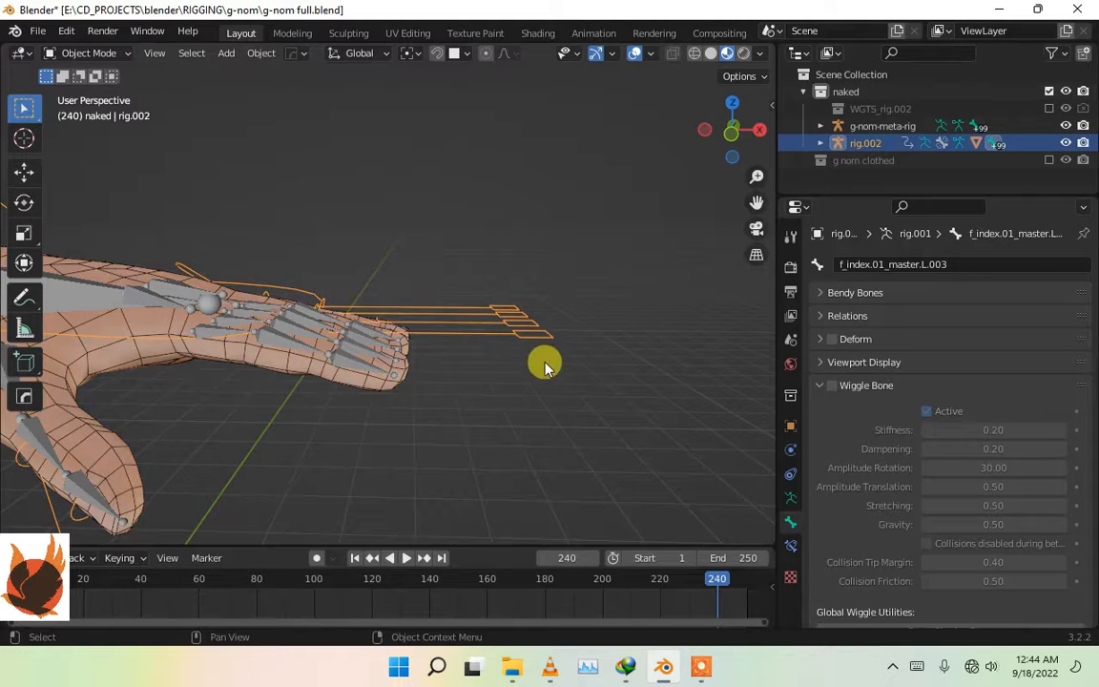
{"action": "left_click_drag", "start_coordinate": [543, 366], "coordinate": [457, 389]}
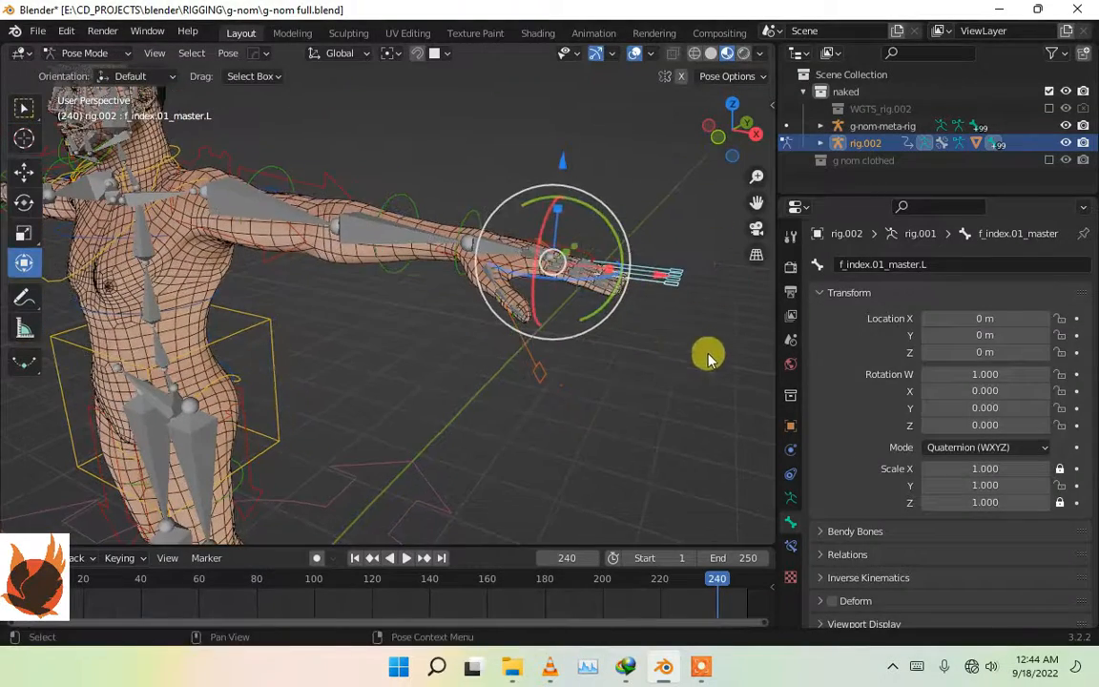
Scale f_index.01_master.L to curl the fingers, then slide hand_ik.L along X.
{"action": "key", "text": "s"}
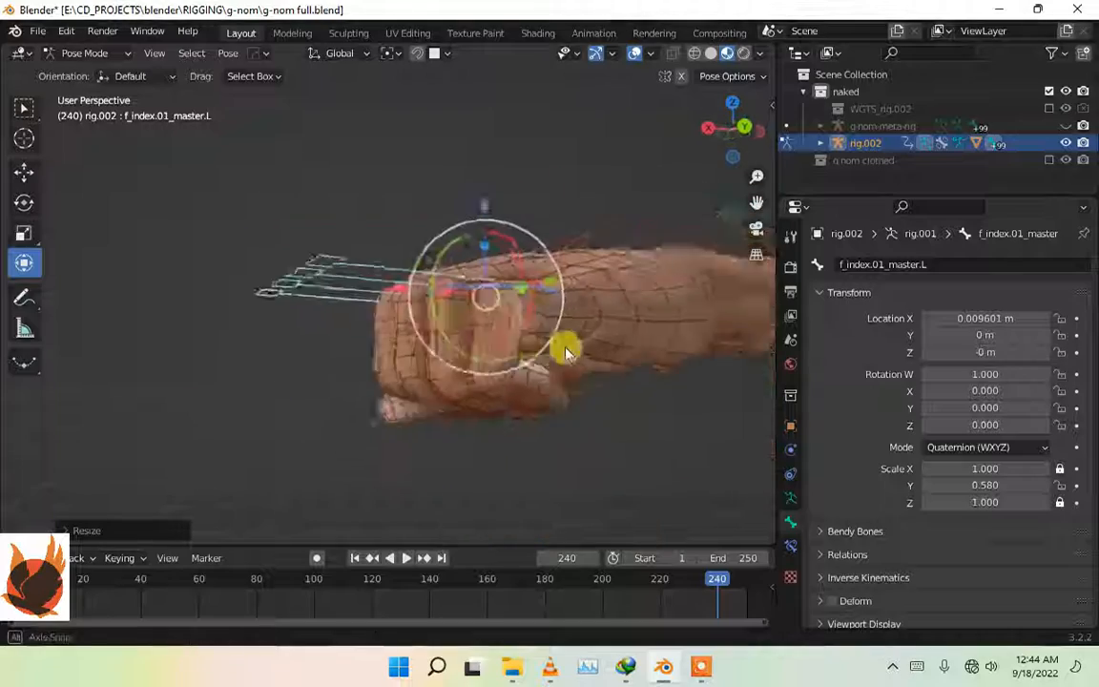
{"action": "left_click_drag", "start_coordinate": [568, 352], "coordinate": [410, 404]}
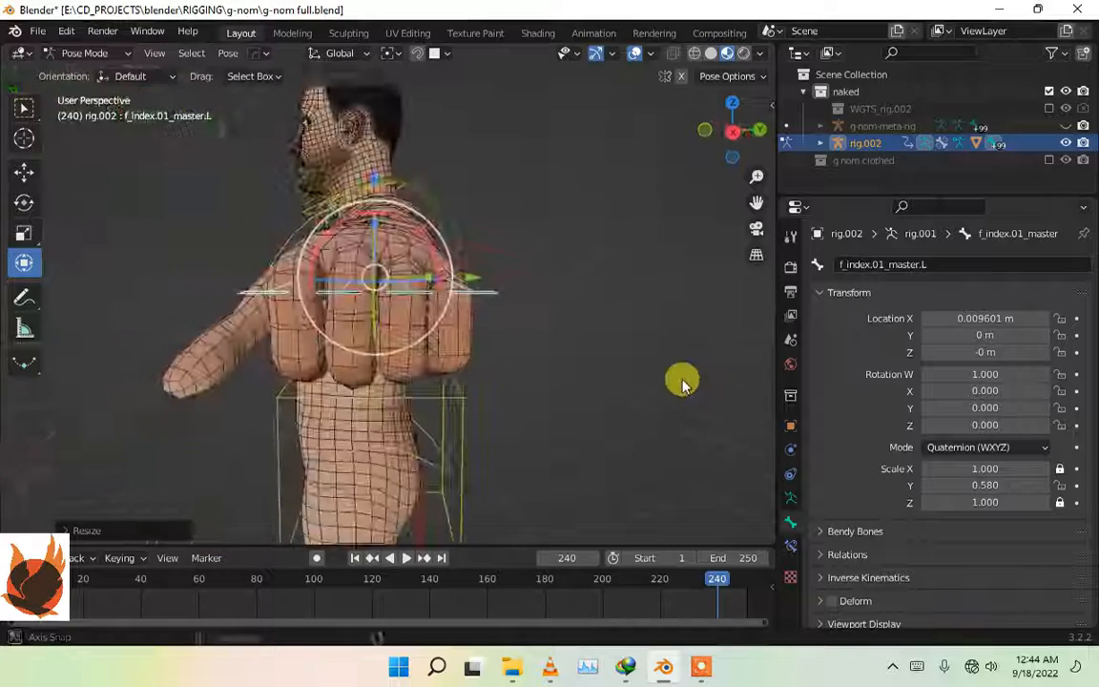
{"action": "key", "text": "r"}
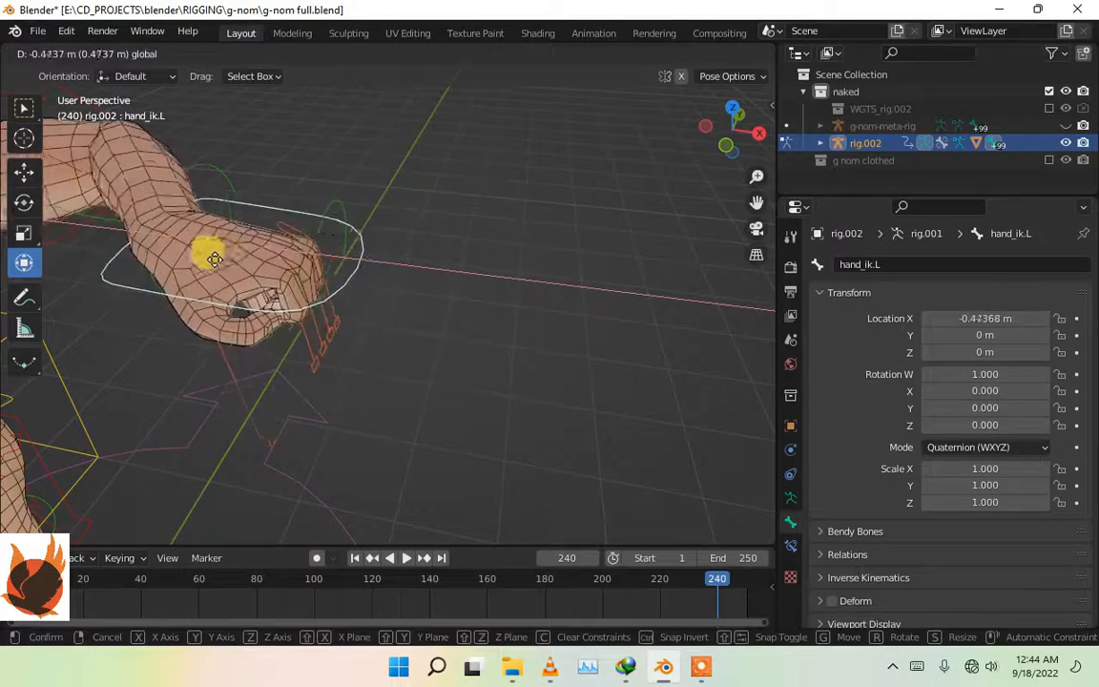
{"action": "left_click_drag", "start_coordinate": [214, 260], "coordinate": [355, 246]}
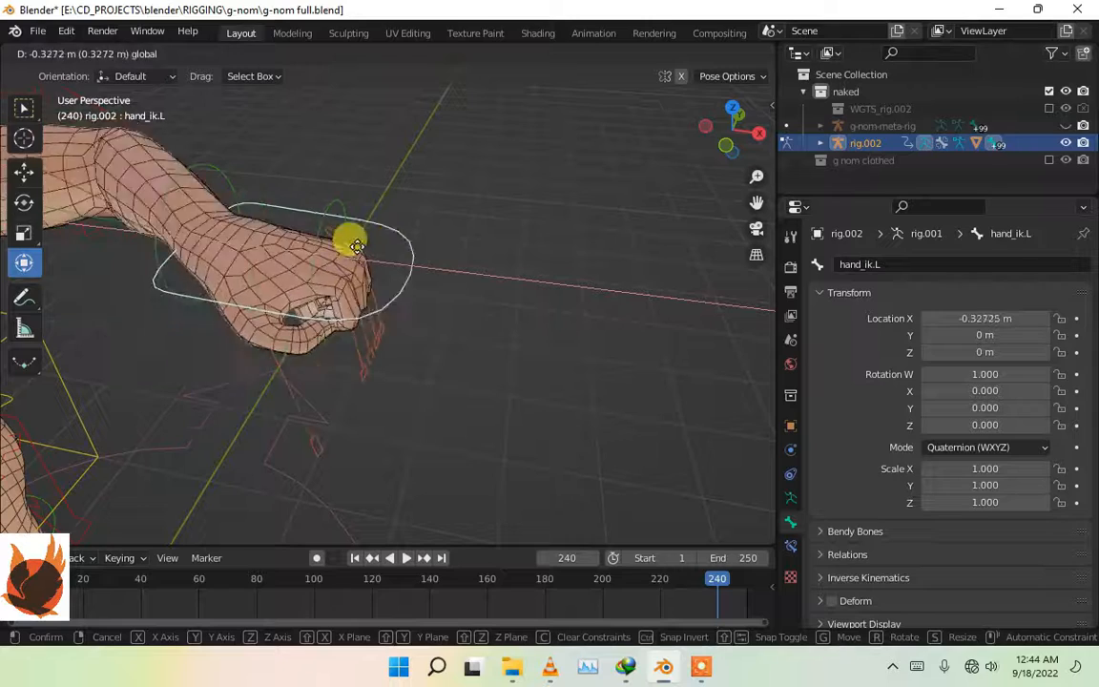